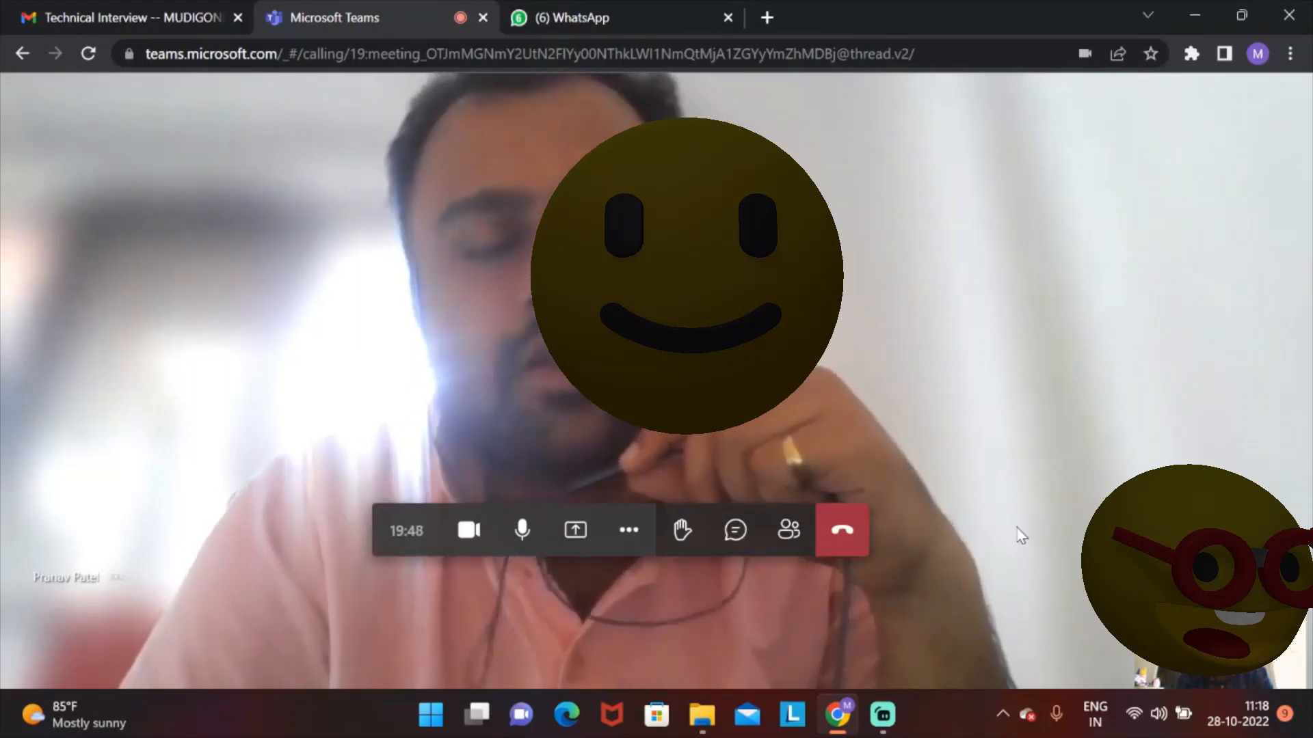
{"action": "mouse_move", "coordinate": [1029, 509]}
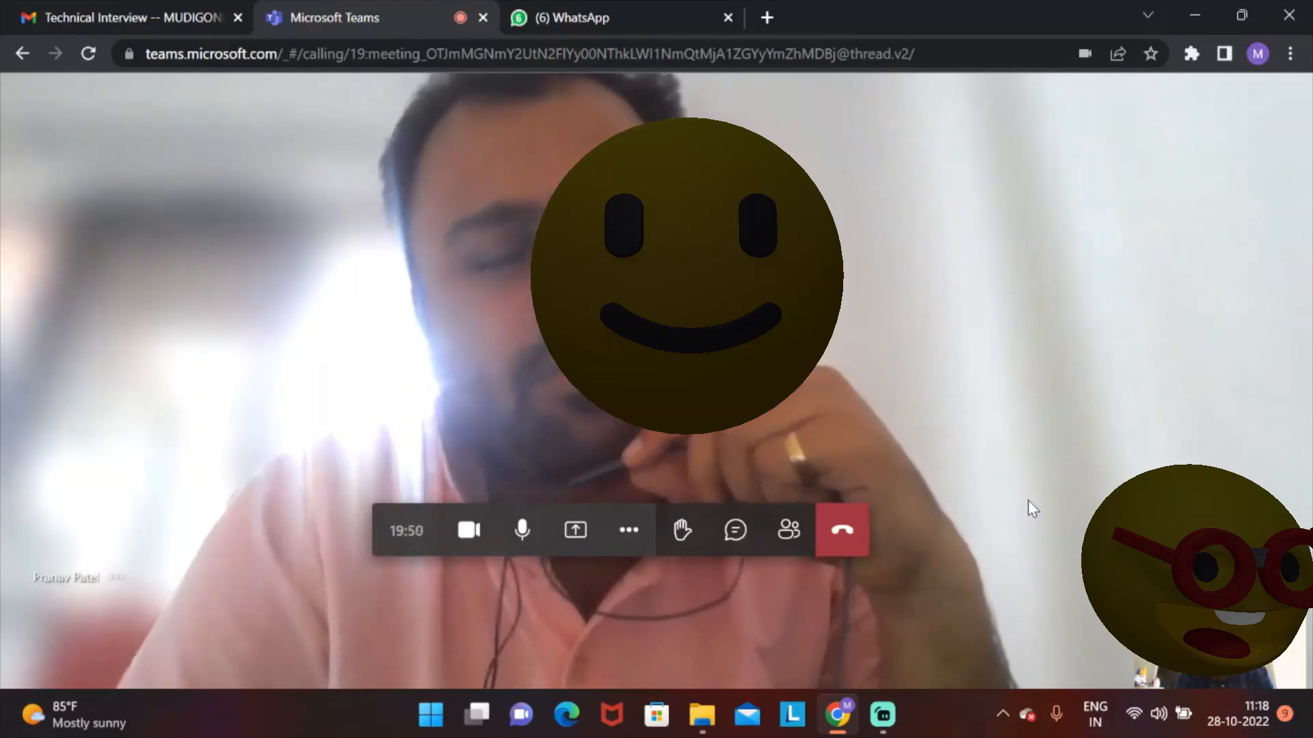